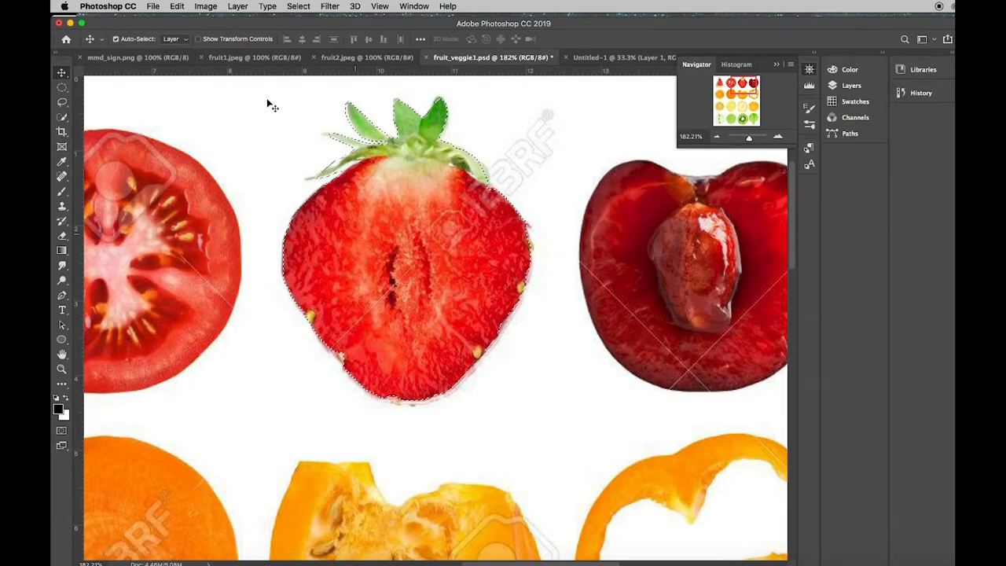
- Copy the selected strawberry from fruit_veggie1.psd via the Edit menu
click(176, 6)
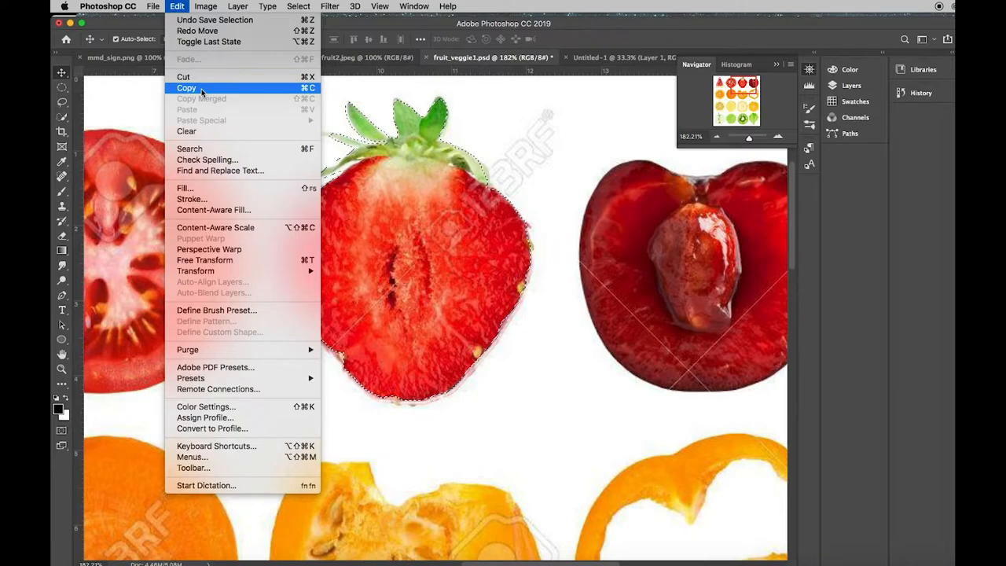
mouse_move(214, 19)
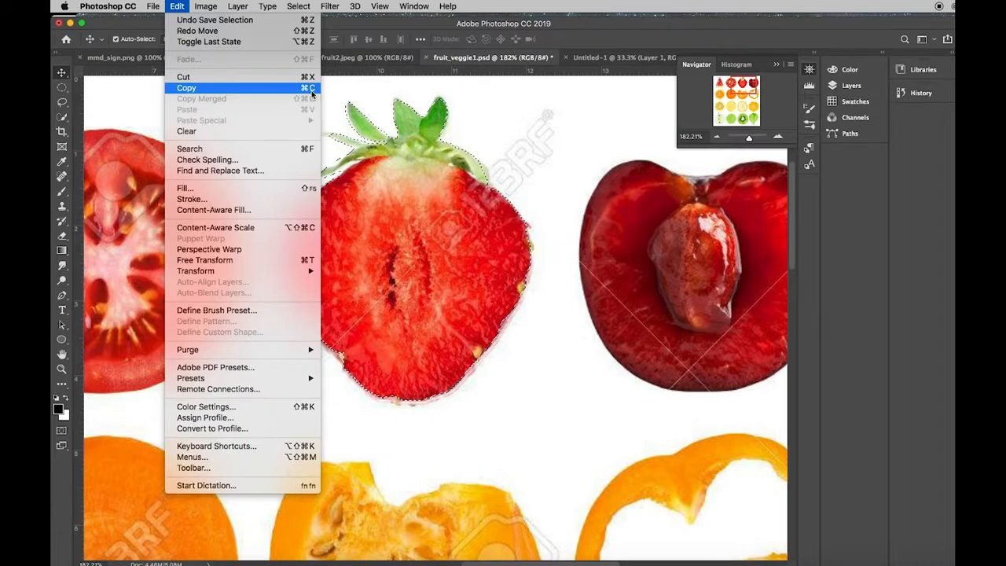
mouse_move(748, 124)
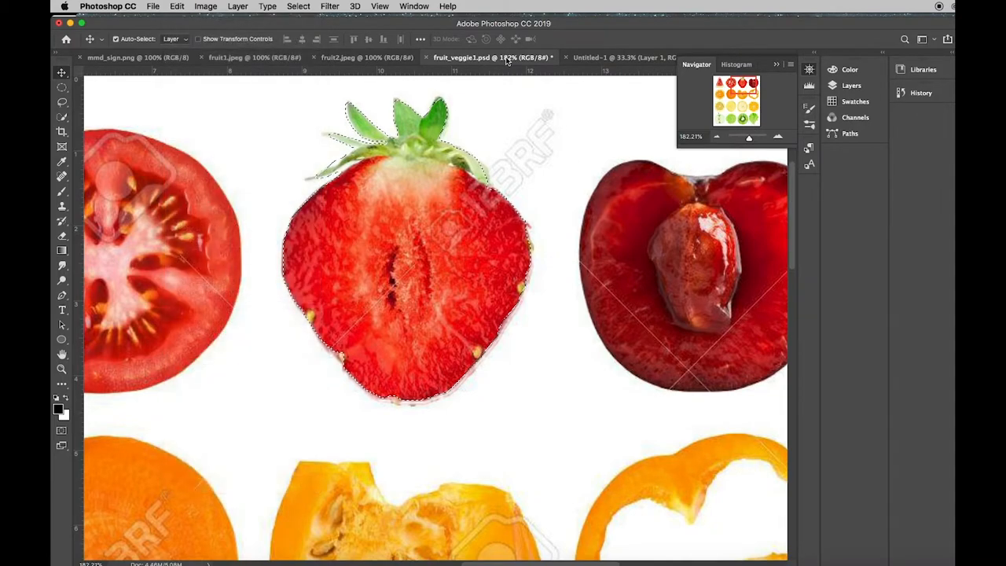
- From the Untitled-1 document, start a new document with File > New
click(616, 57)
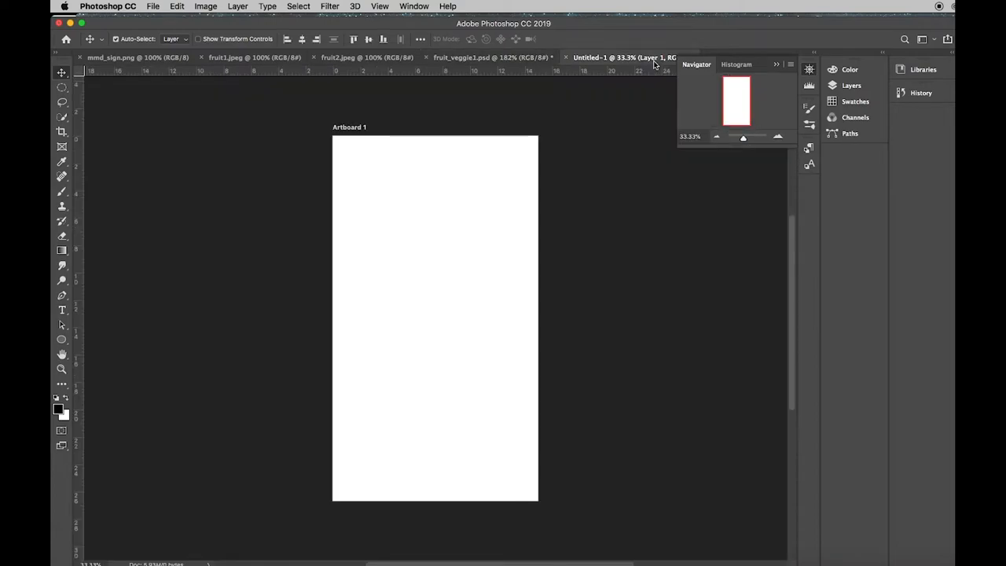
mouse_move(474, 396)
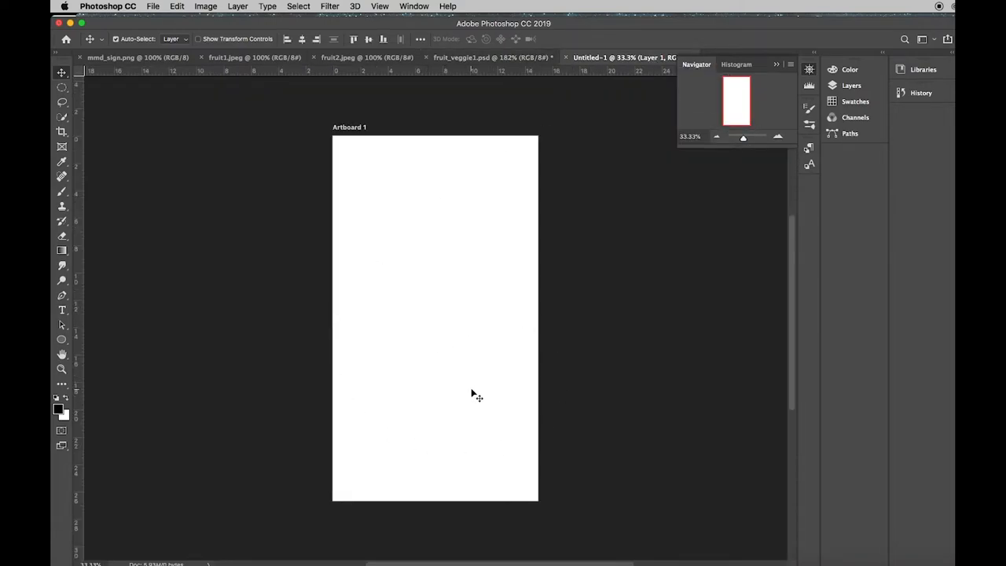
click(152, 6)
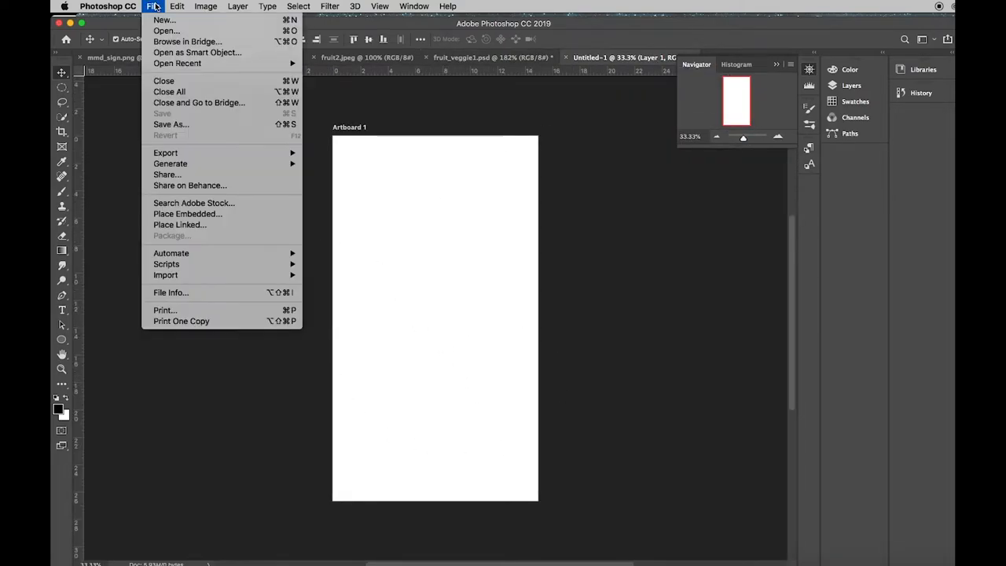
click(154, 6)
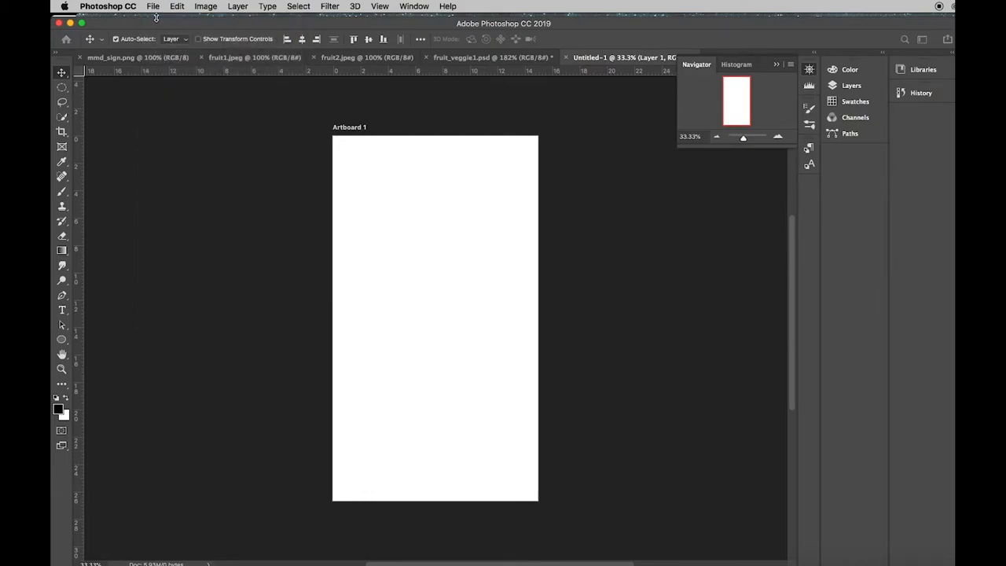
click(152, 6)
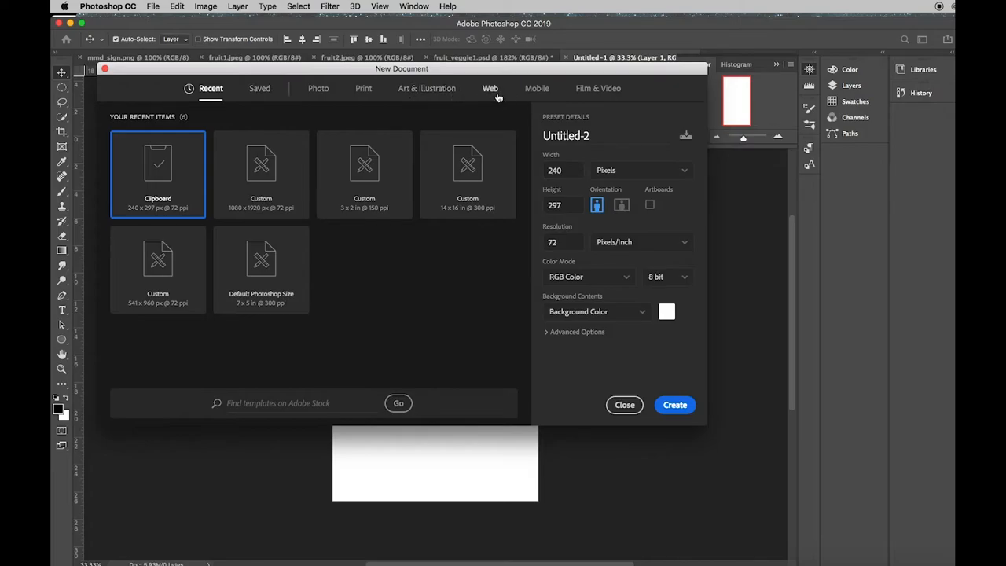
- Create a Web Large document in inches, portrait, 15 by 26.667 at 72 ppi
click(490, 88)
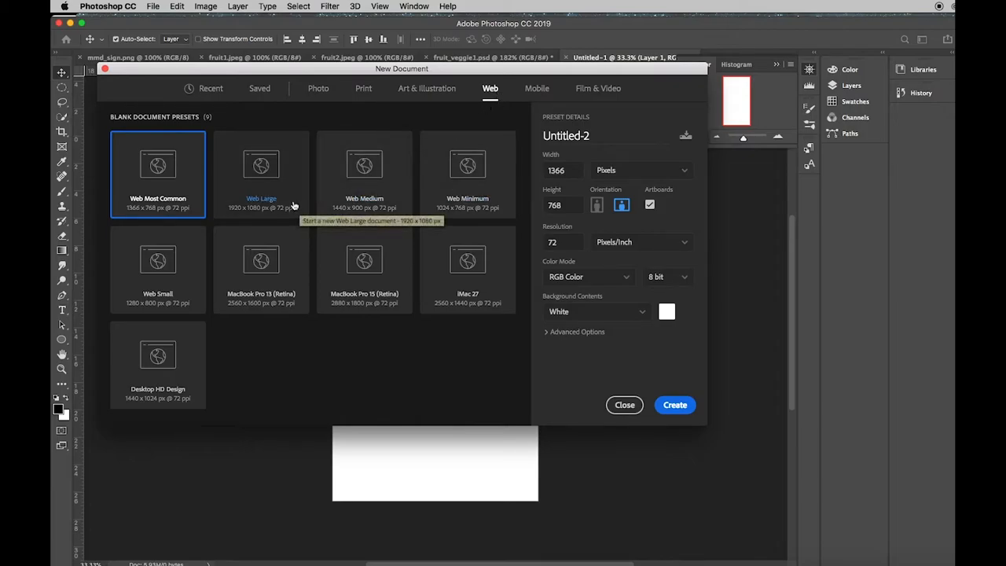
click(261, 174)
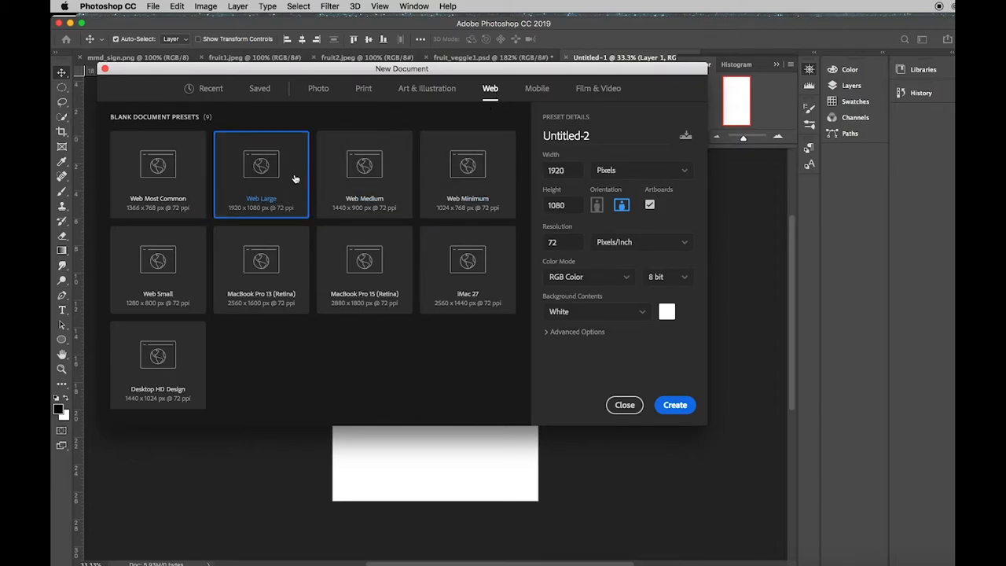
mouse_move(242, 219)
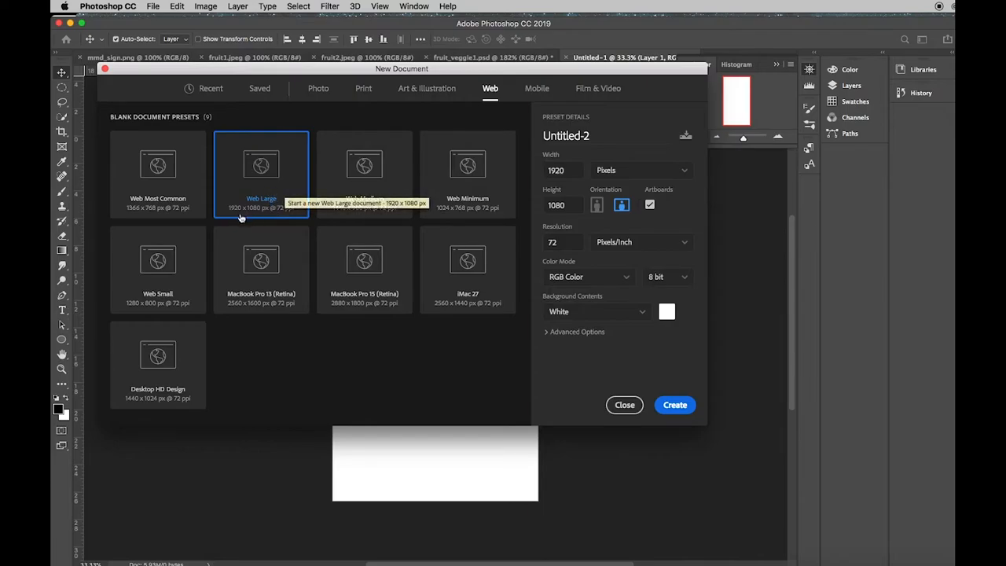
mouse_move(267, 218)
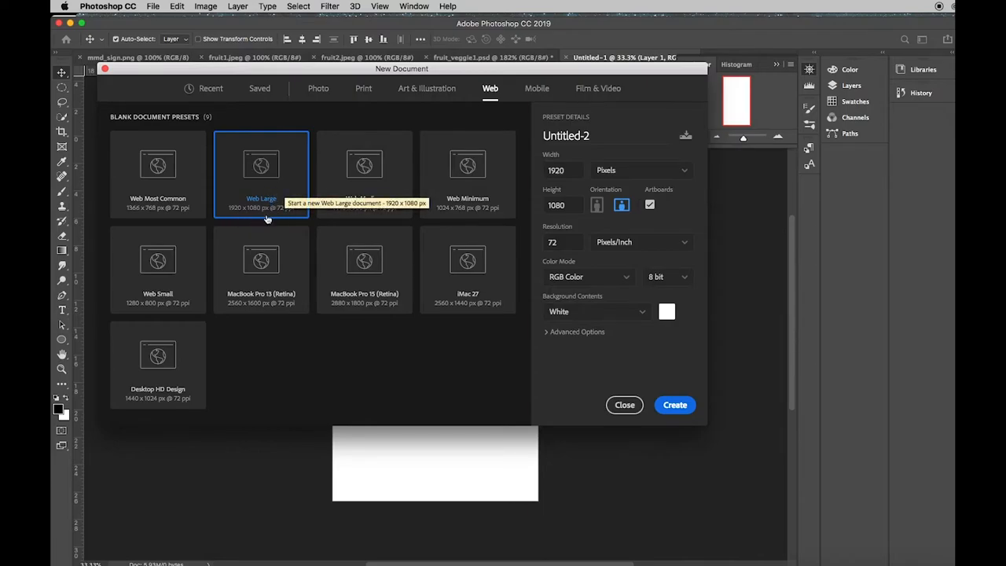
mouse_move(572, 167)
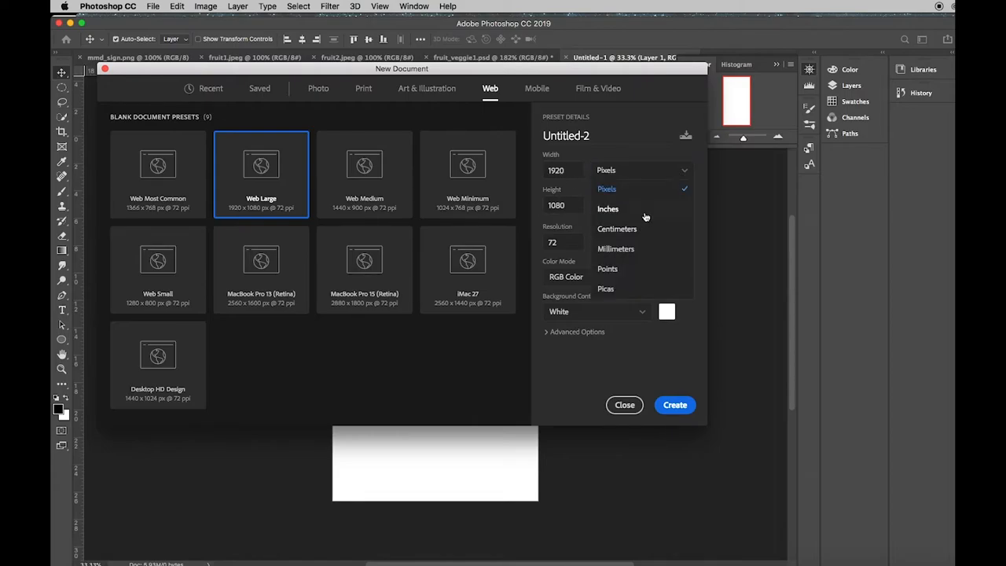
click(606, 208)
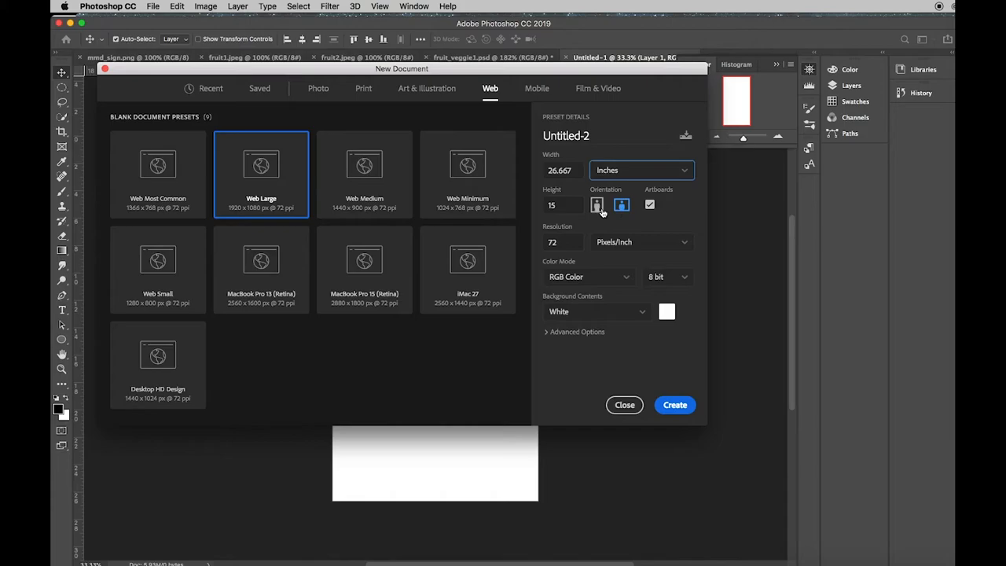
click(597, 204)
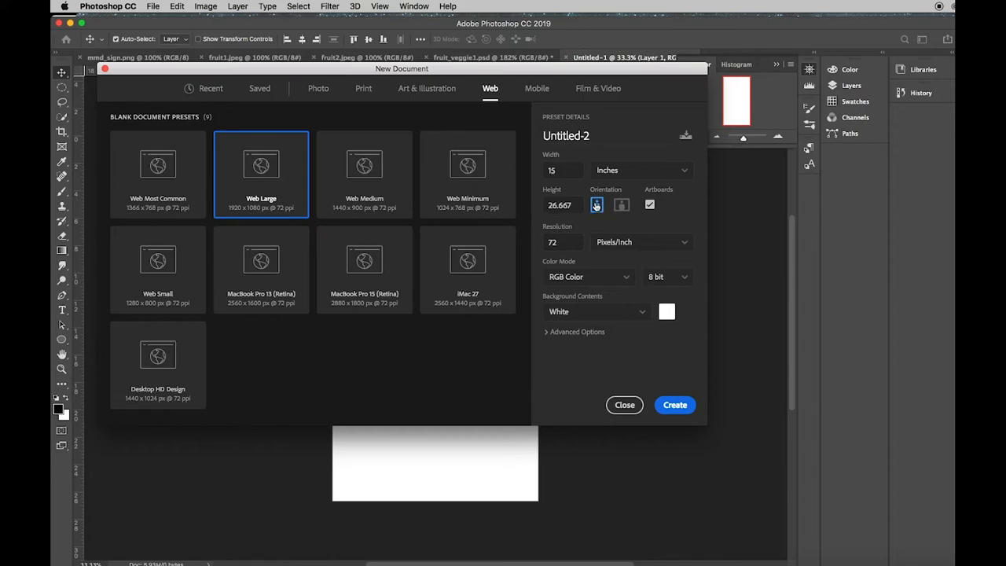
click(620, 204)
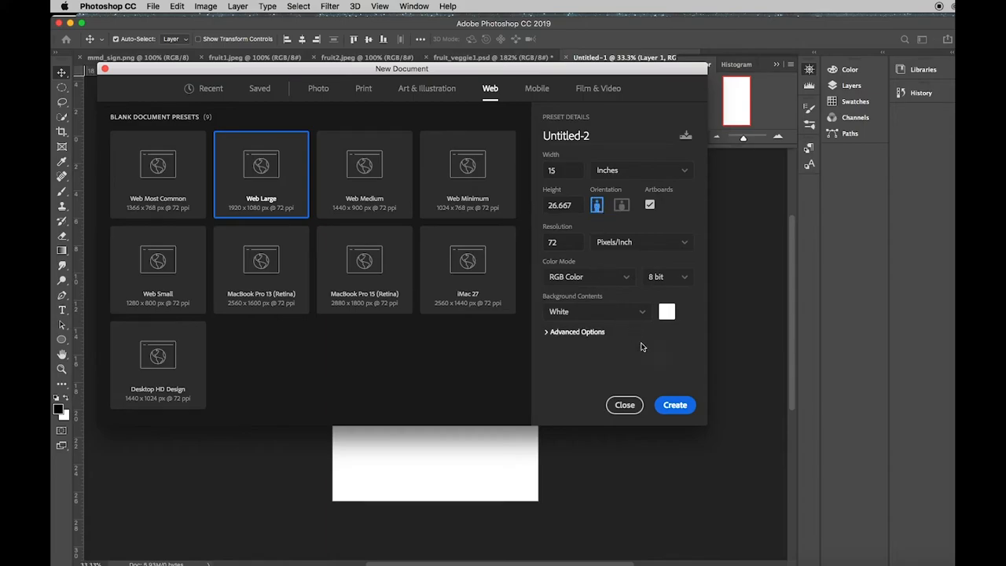
click(674, 406)
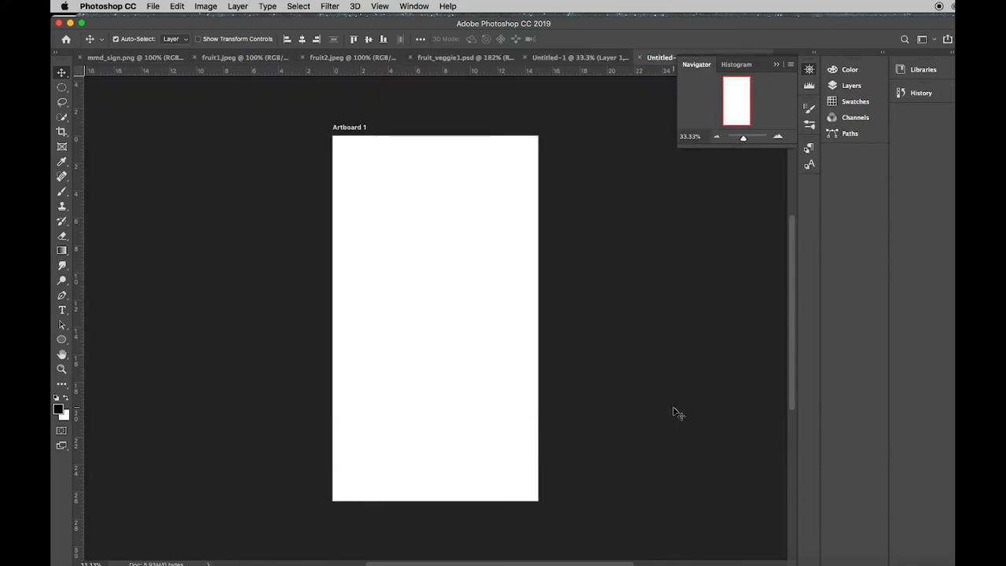
- Paste the strawberry onto the new Untitled-2 document via Edit > Paste
click(176, 6)
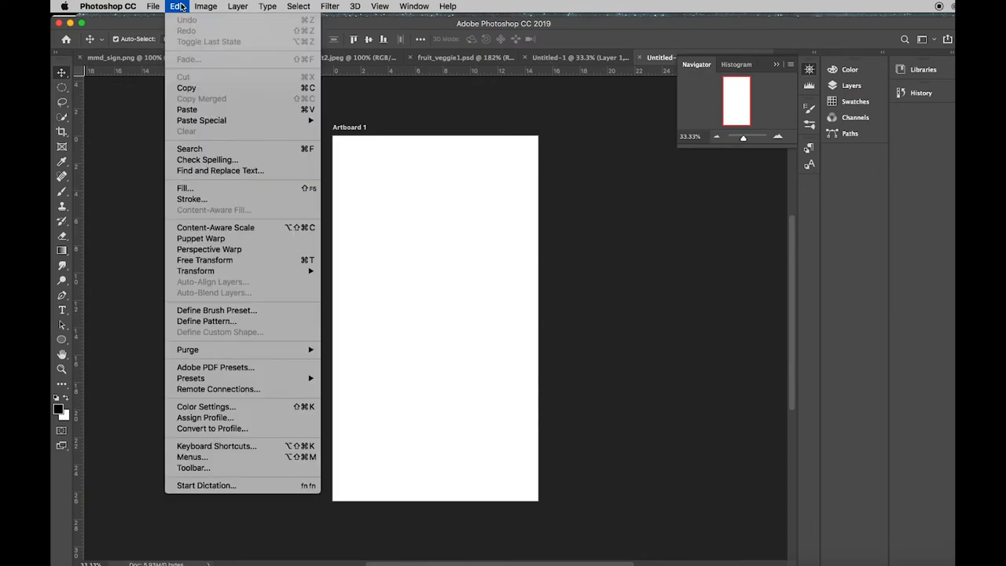
mouse_move(187, 110)
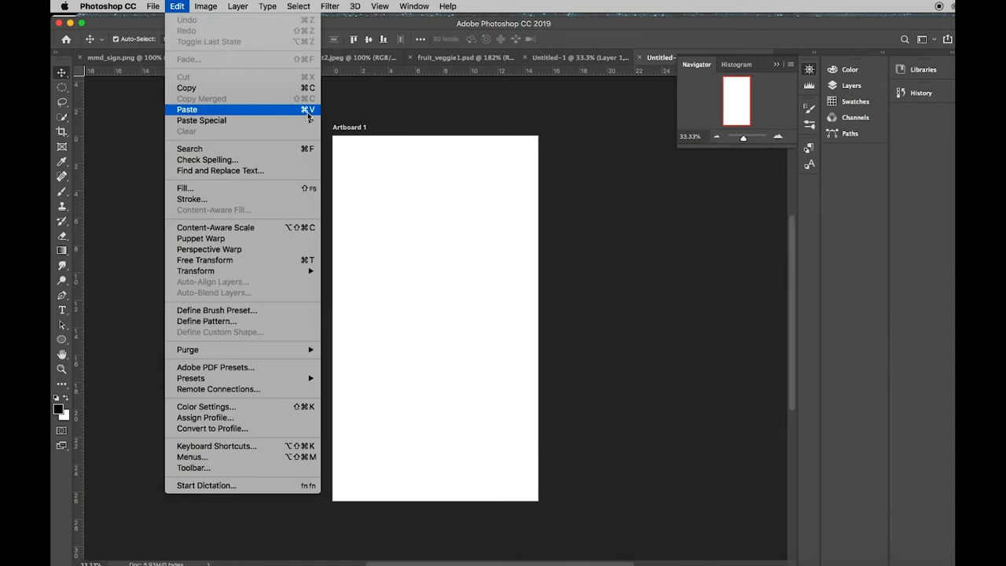
click(187, 110)
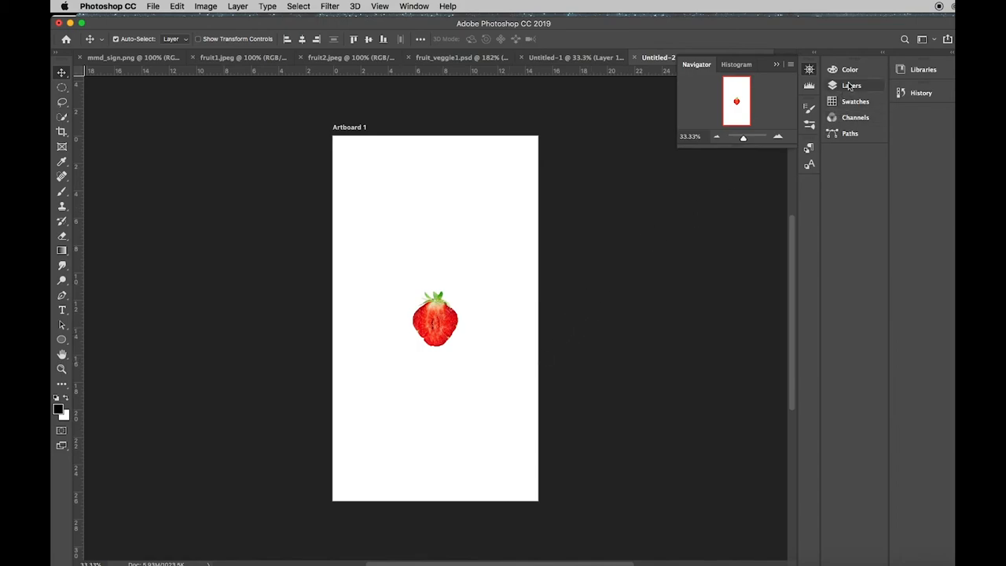
- Duplicate Layer 1 as 'Layer 1 copy' from the Layers panel
click(852, 85)
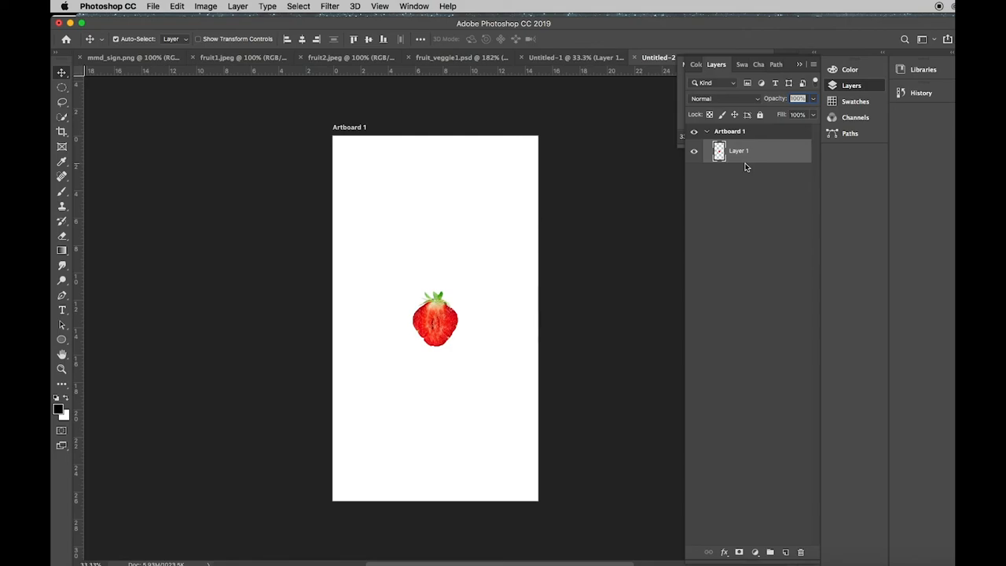
right_click(738, 150)
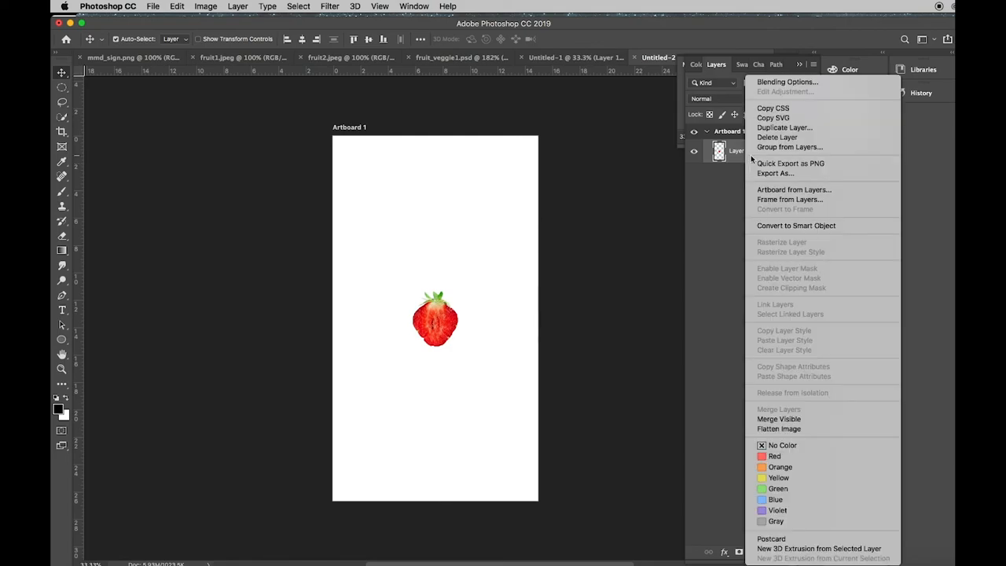
click(782, 127)
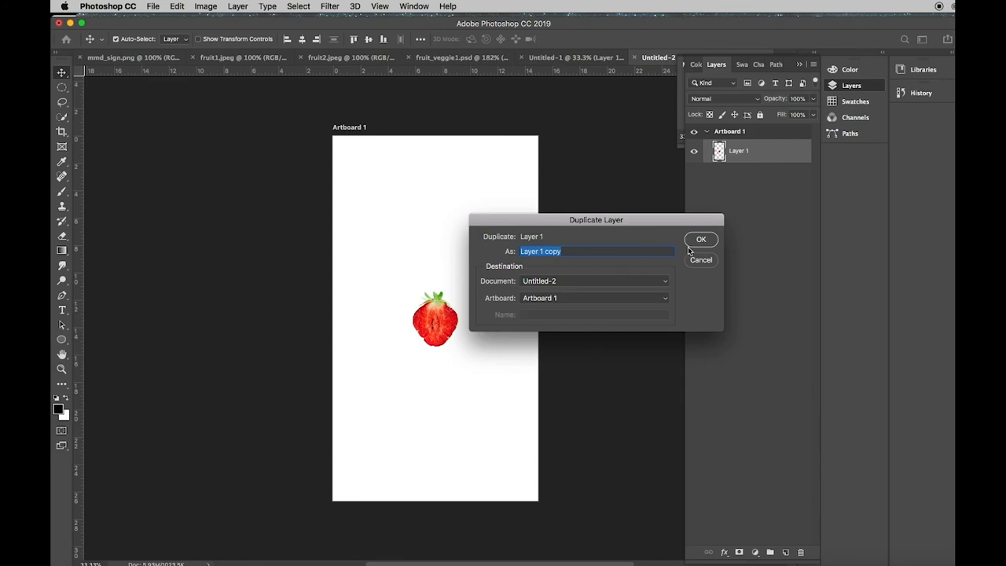
click(701, 238)
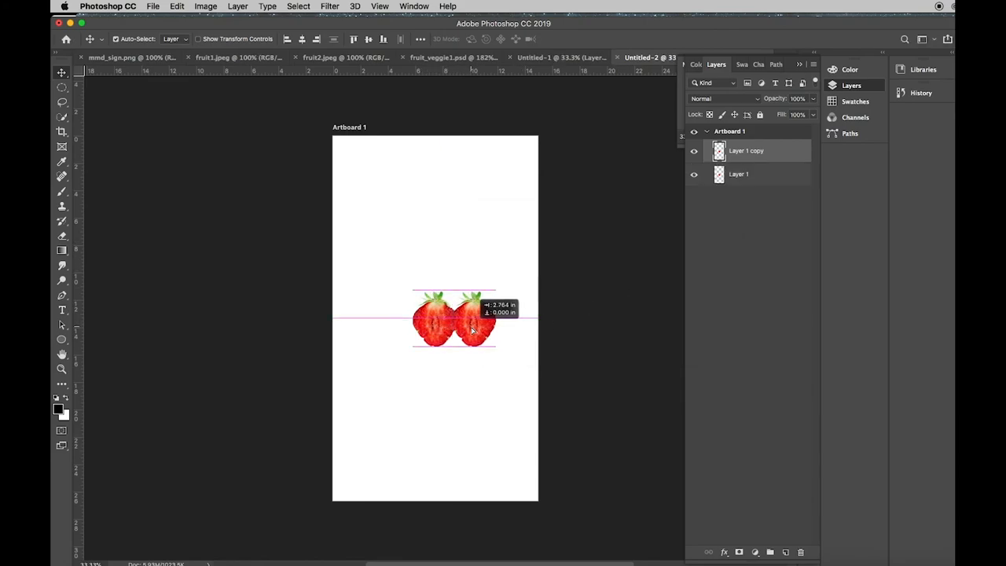